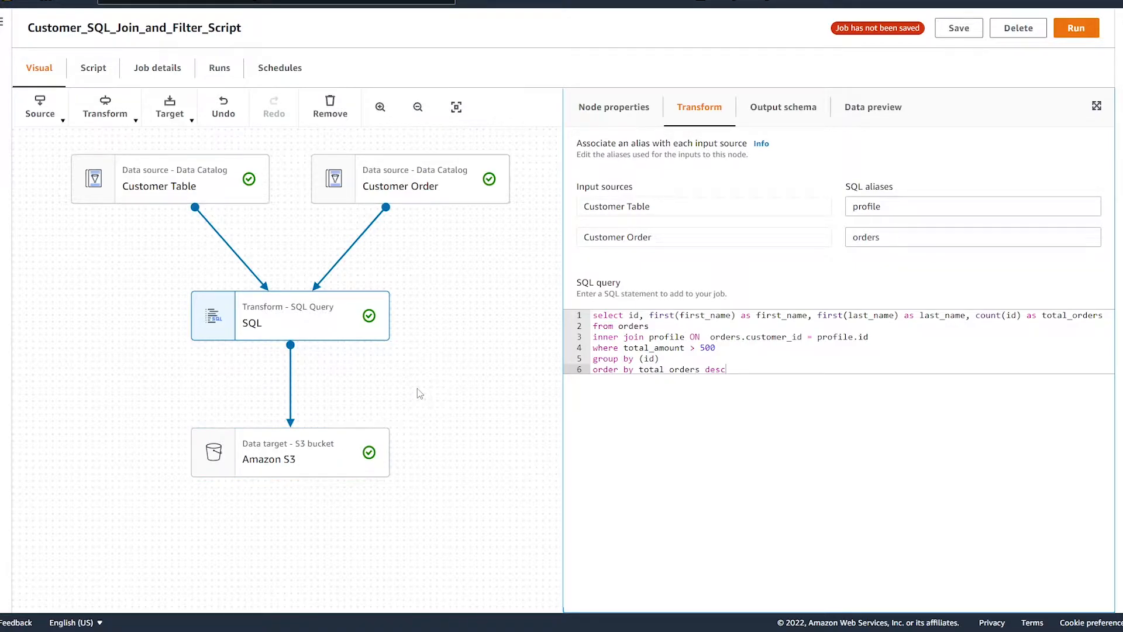
mouse_move(314, 267)
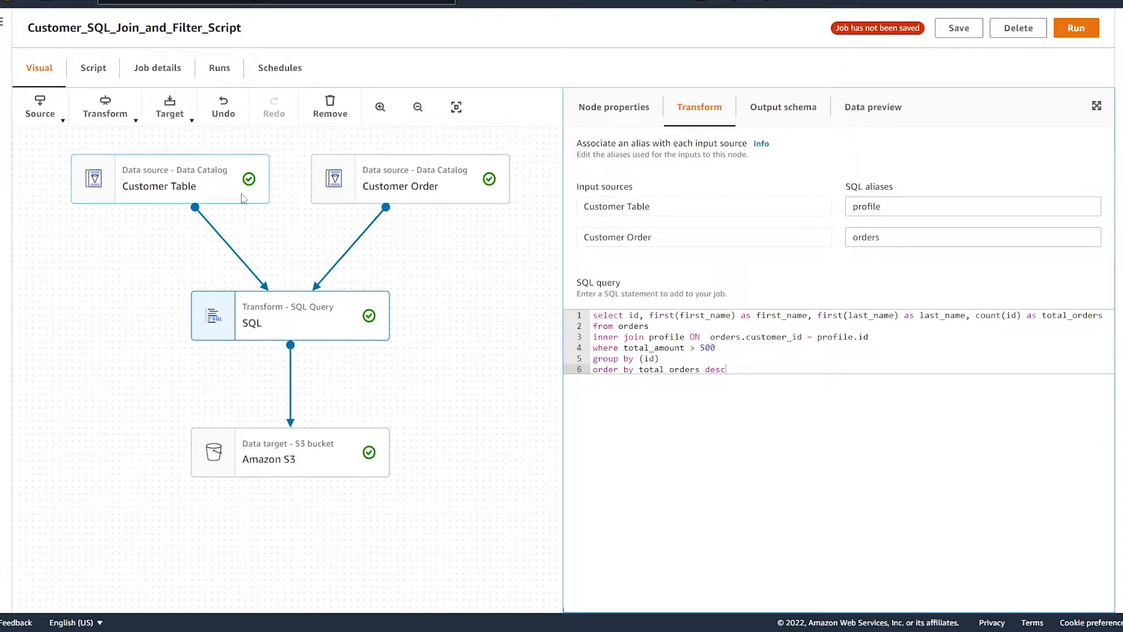
Step: Select the Customer Table source node and switch to its Data preview
click(170, 178)
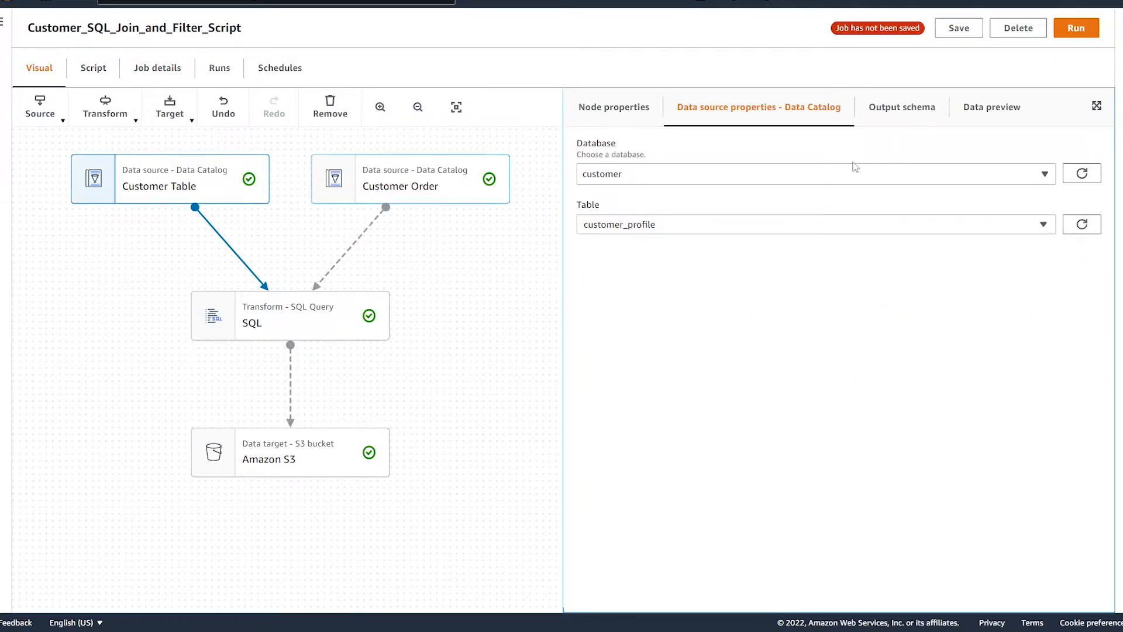
click(993, 106)
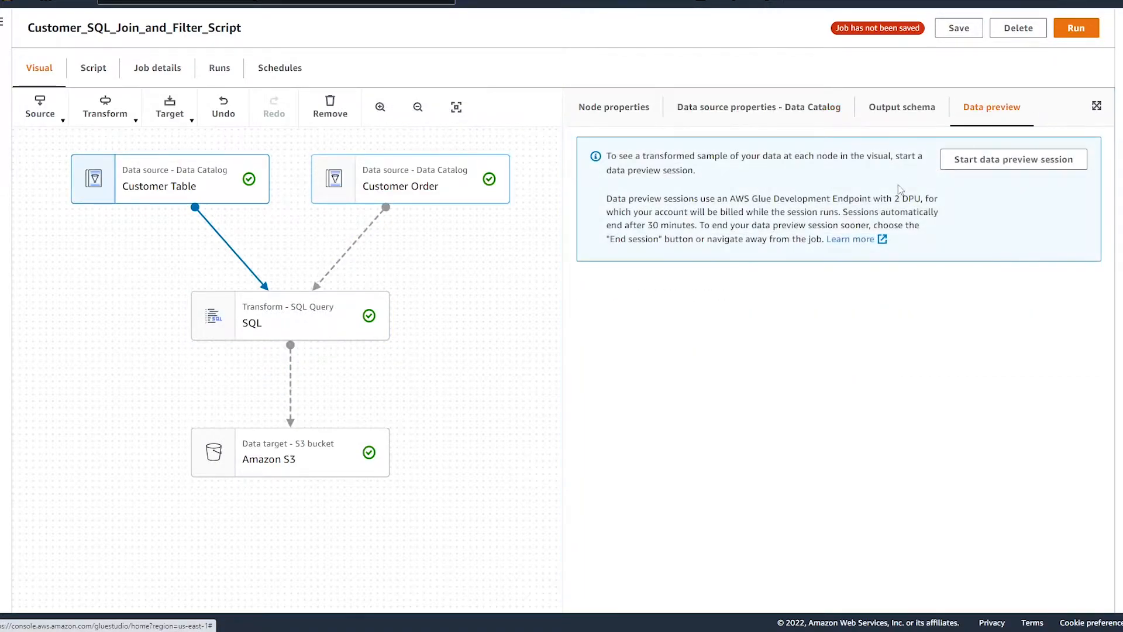
mouse_move(850, 178)
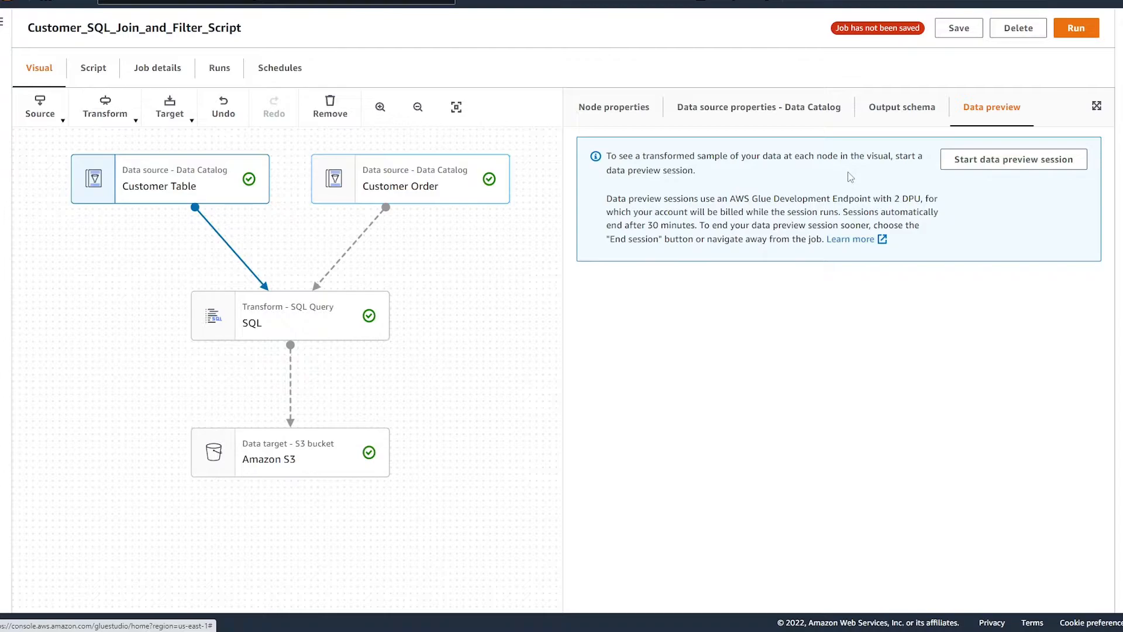
mouse_move(717, 186)
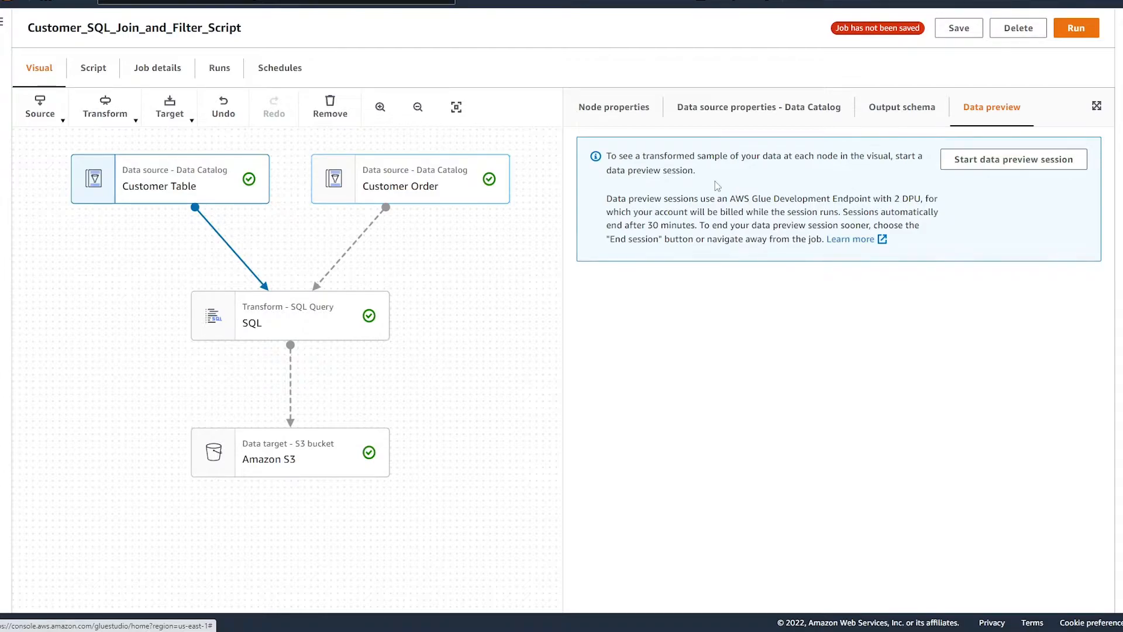
Step: Start a data preview session with the default IAM role, showing ten customer rows
click(1013, 159)
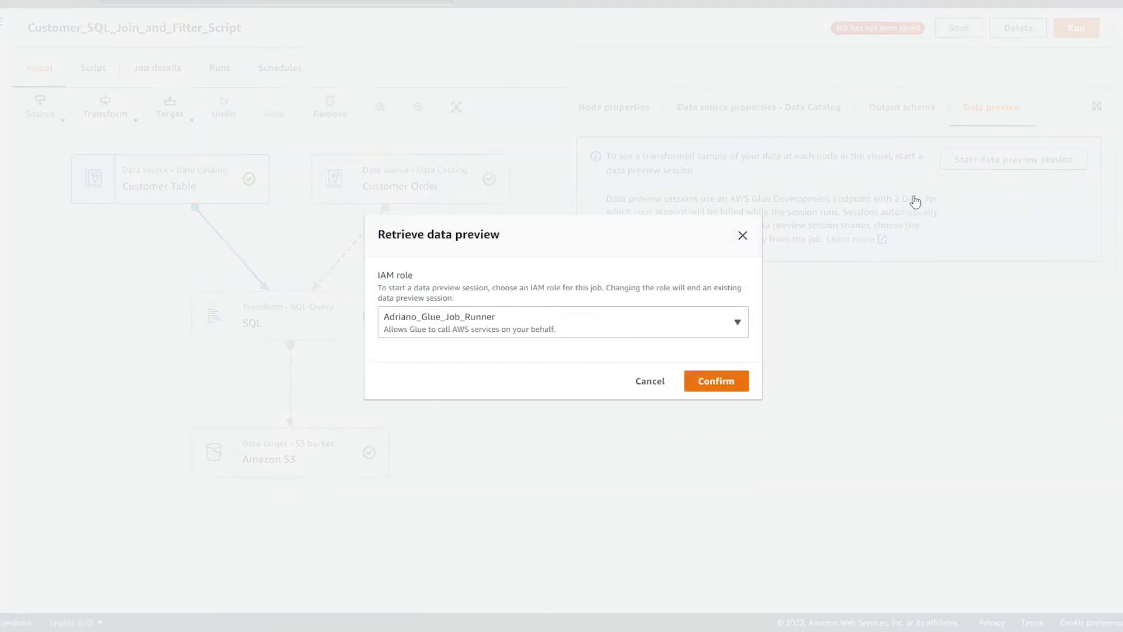
mouse_move(681, 247)
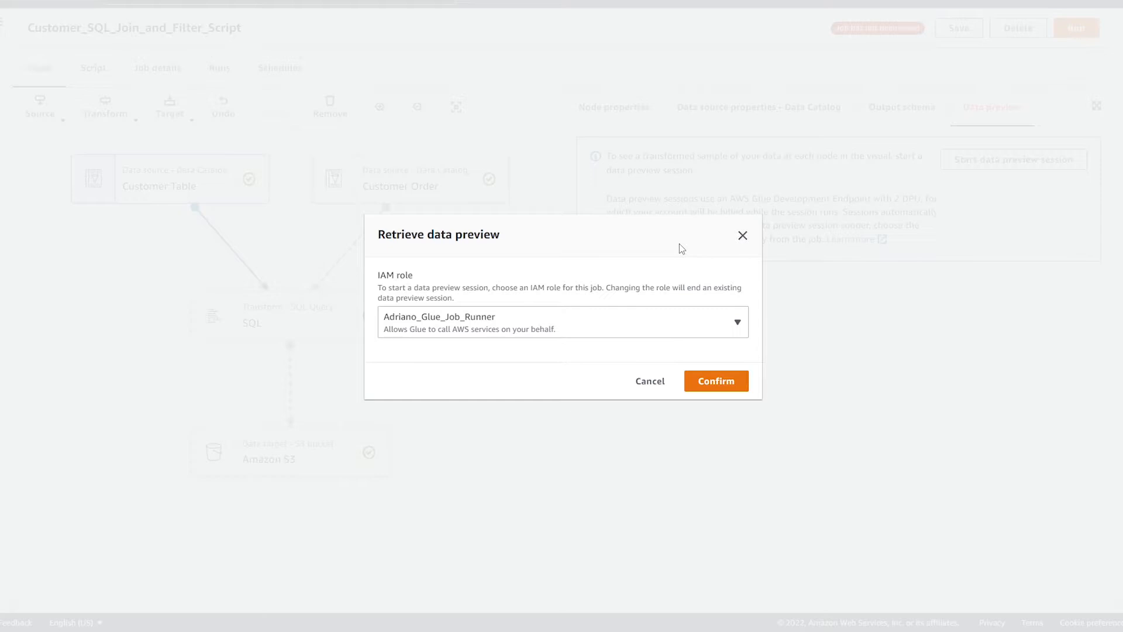
mouse_move(527, 328)
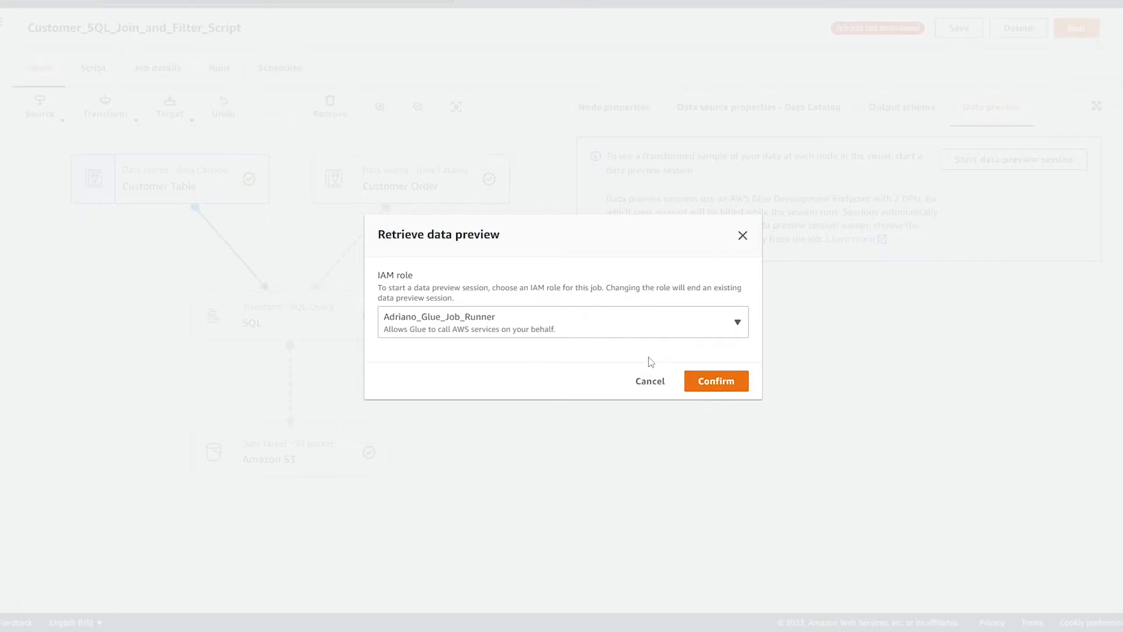
click(716, 381)
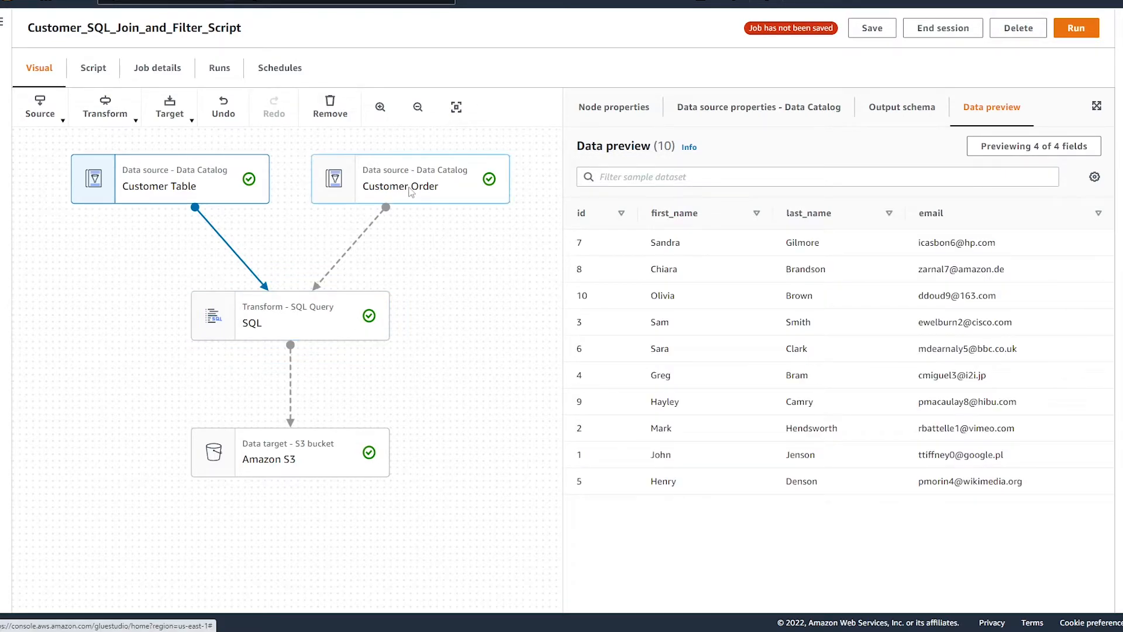
Step: Preview the fifteen Customer Order rows, then select the SQL join node's settings
click(409, 178)
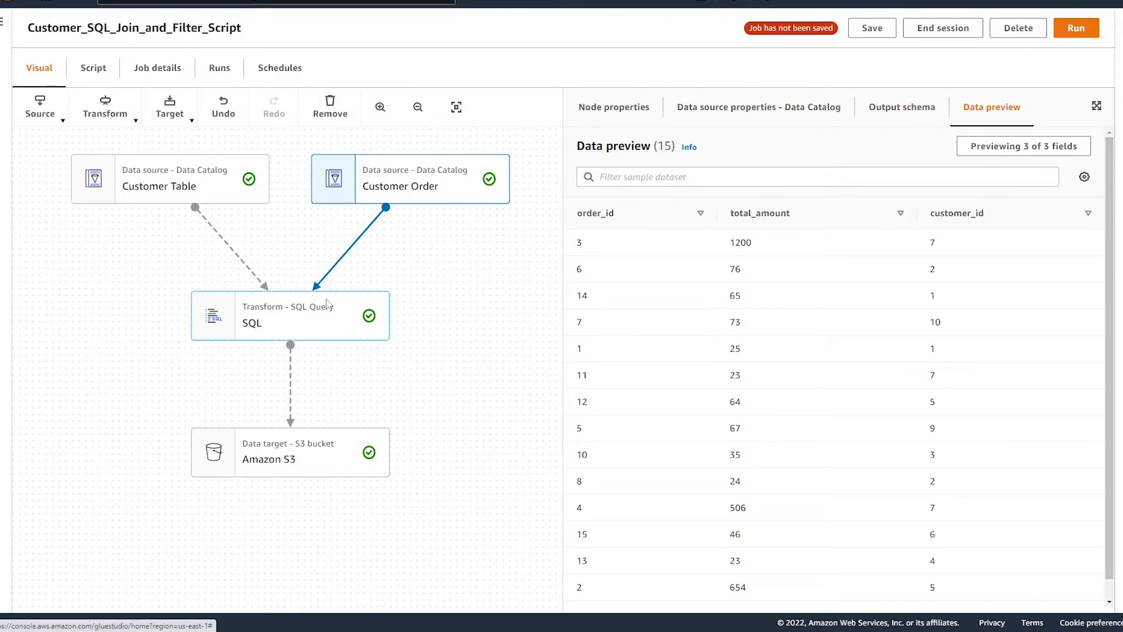
mouse_move(505, 355)
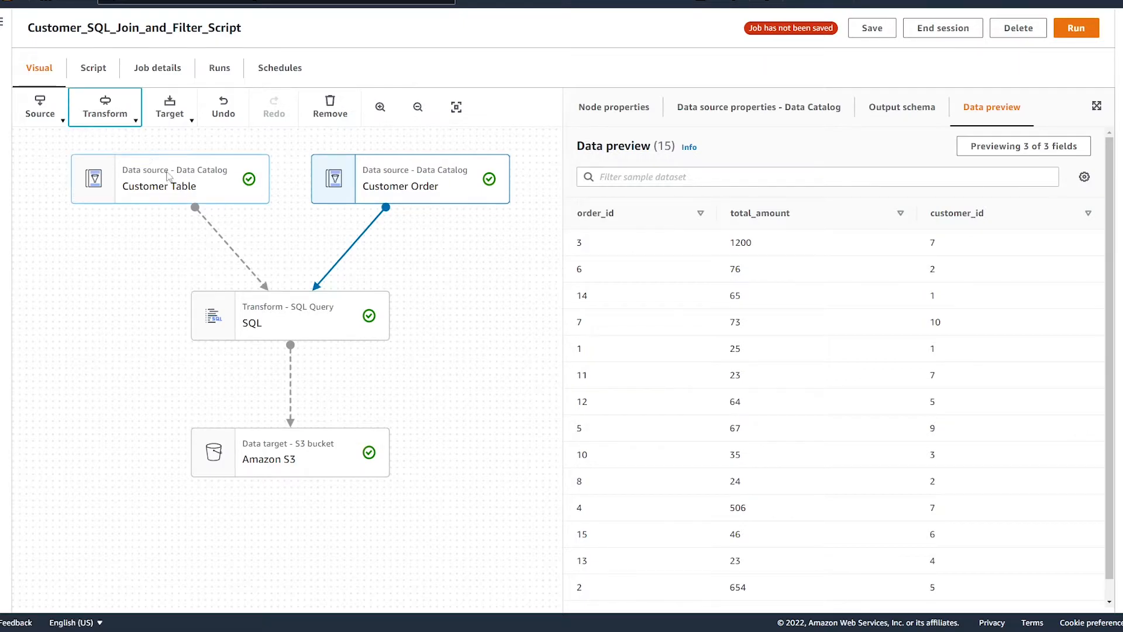
click(105, 105)
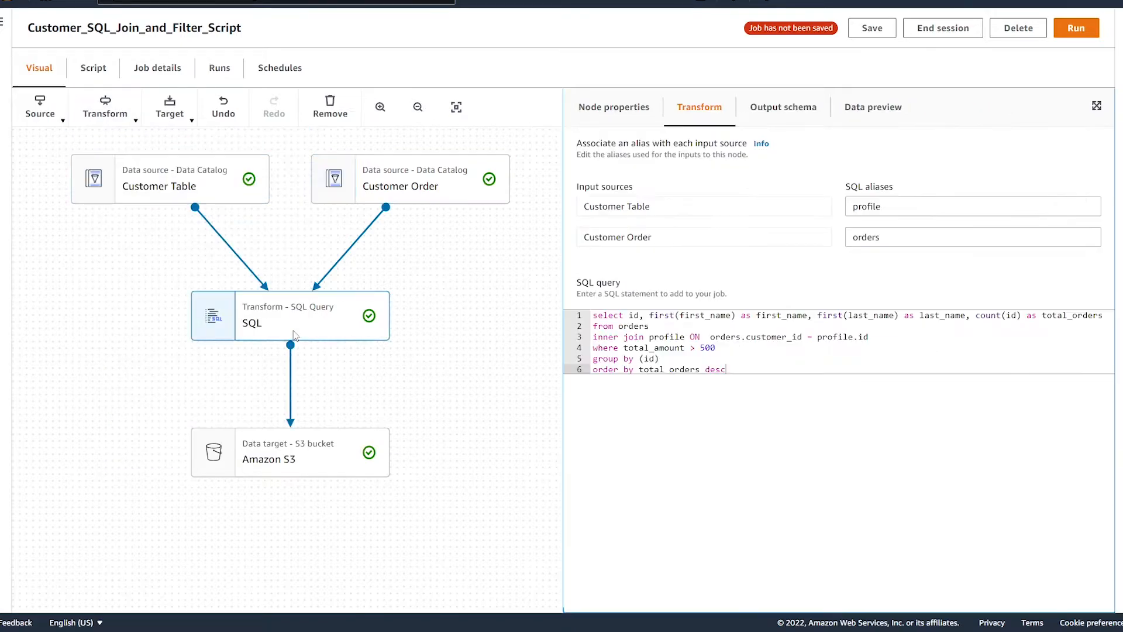
mouse_move(442, 344)
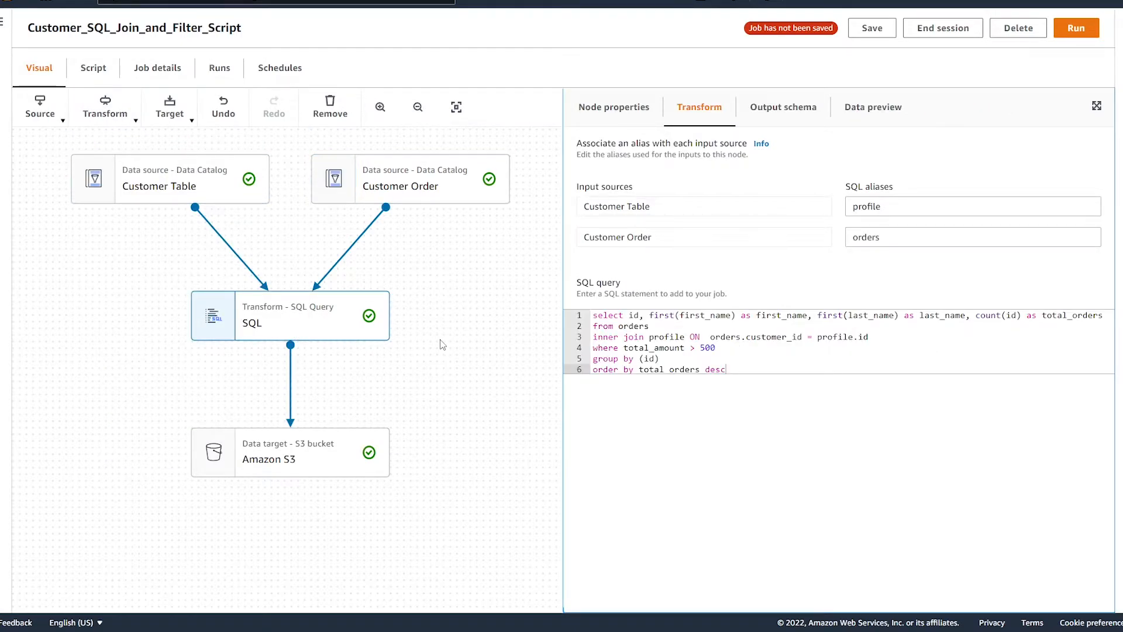
mouse_move(766, 300)
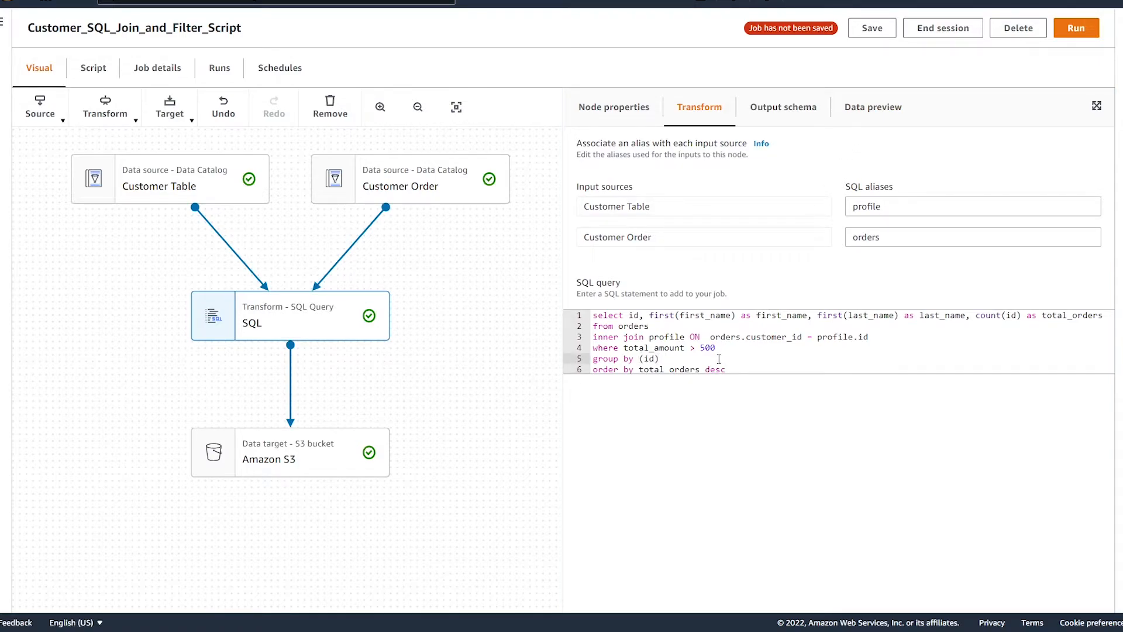
Step: Insert stray word 'dsad' into the SQL query and view the resulting ParseException in Data preview
text(dsad)
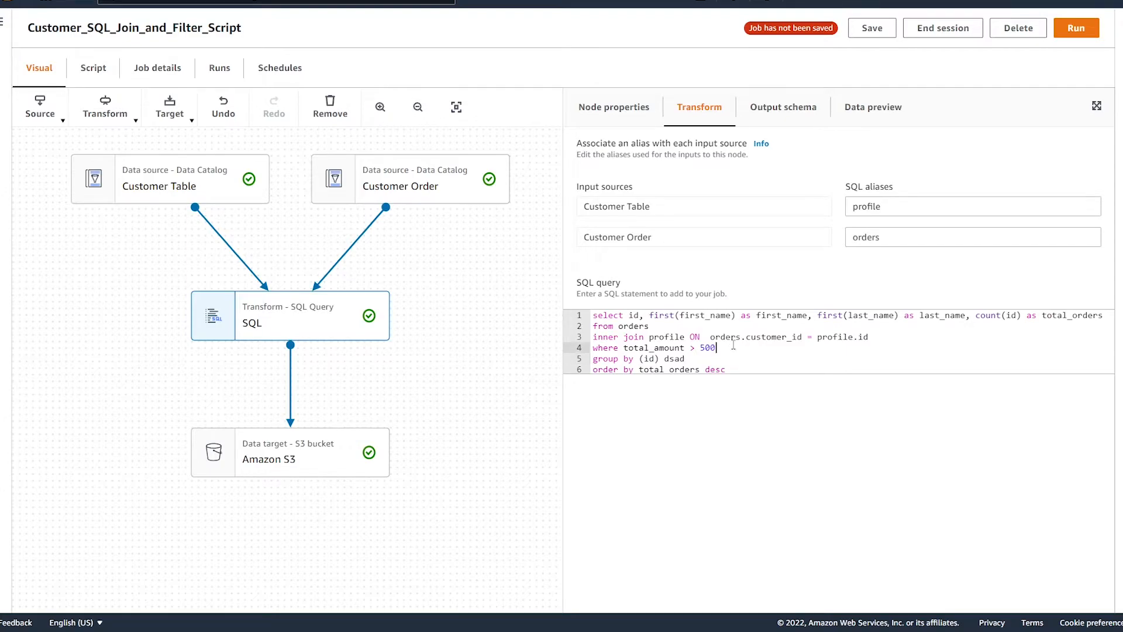
click(873, 107)
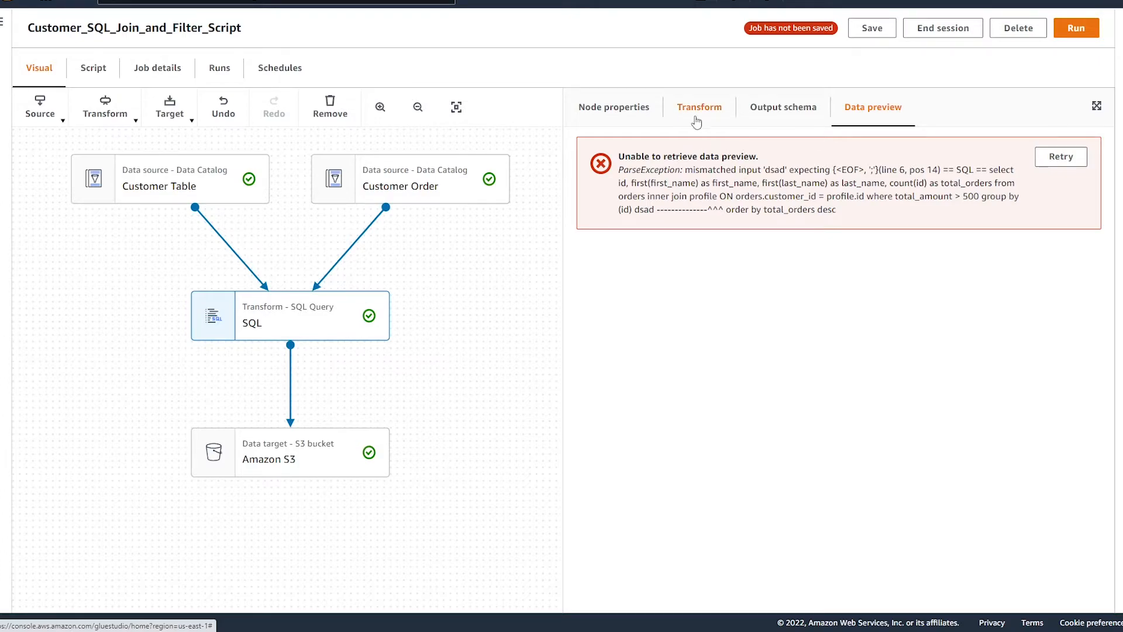
click(698, 107)
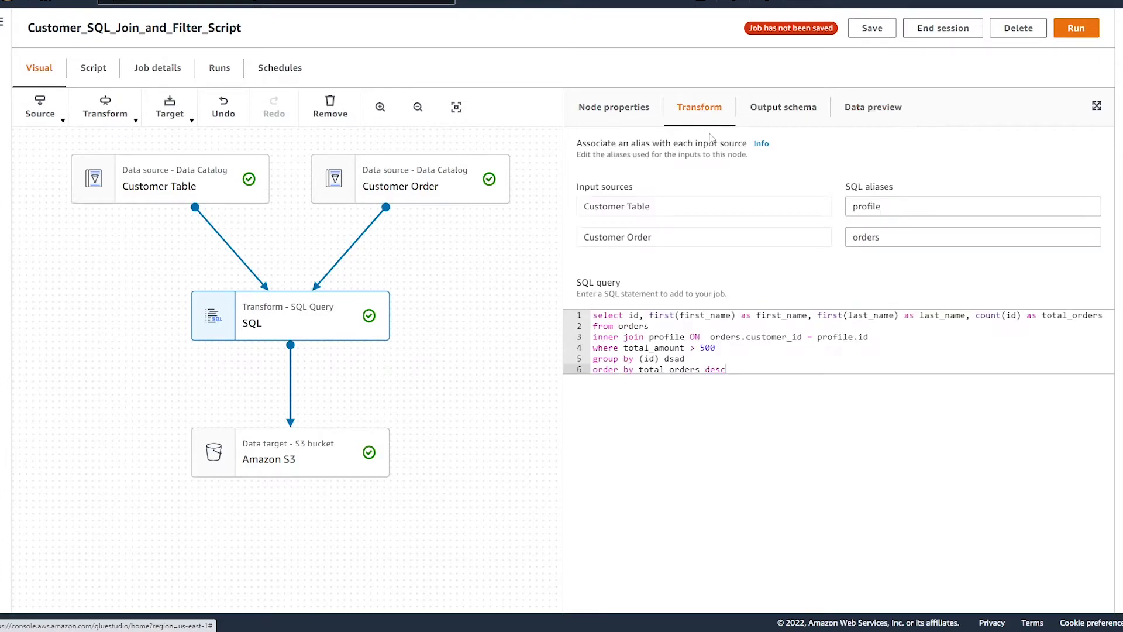
double_click(674, 359)
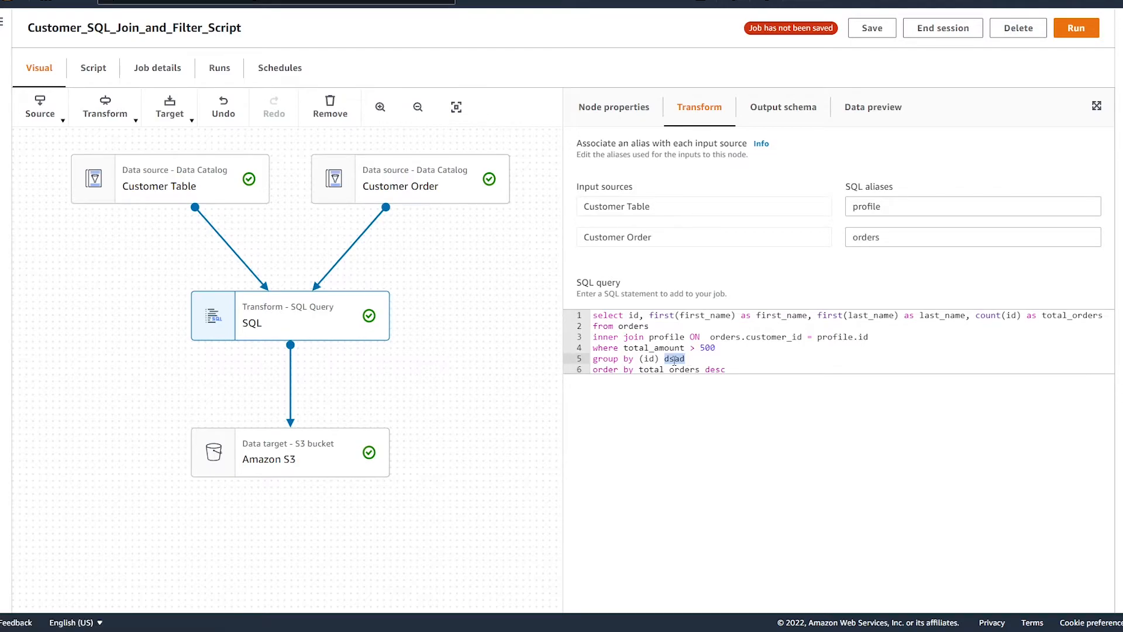
click(873, 106)
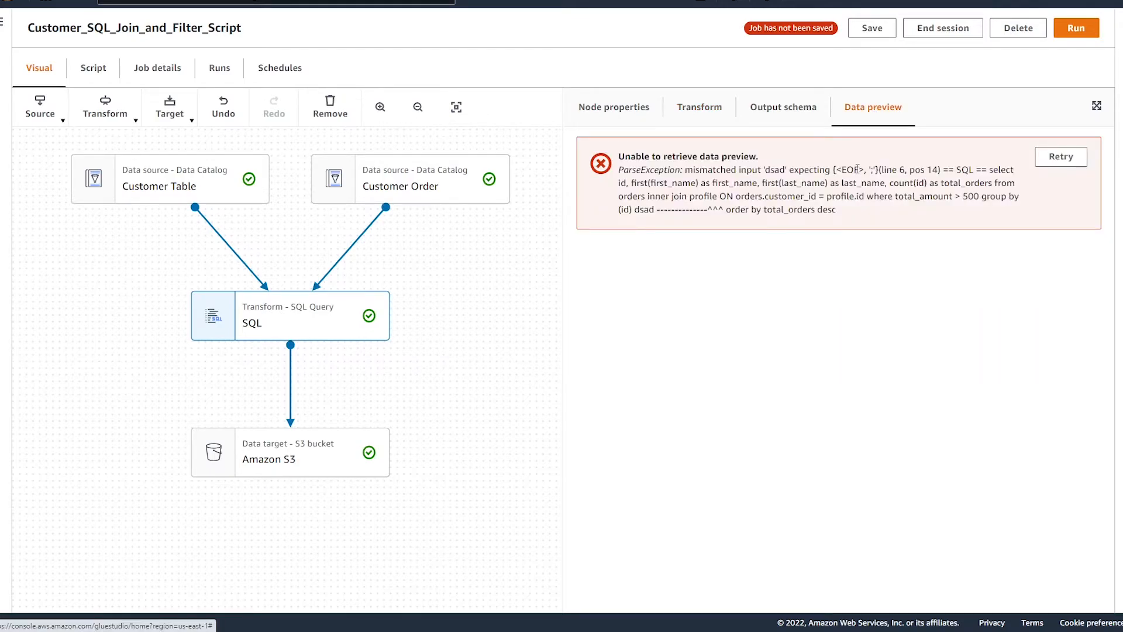
Step: Retry the SQL preview to show two top customers, hide last_name, and select the S3 target
click(1060, 157)
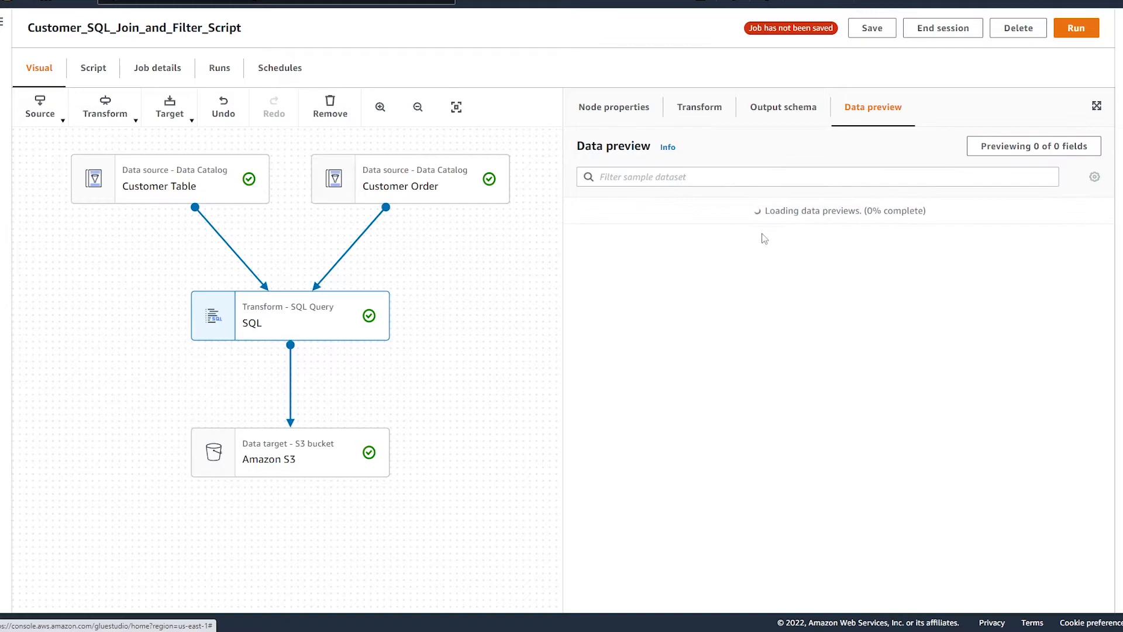
mouse_move(885, 236)
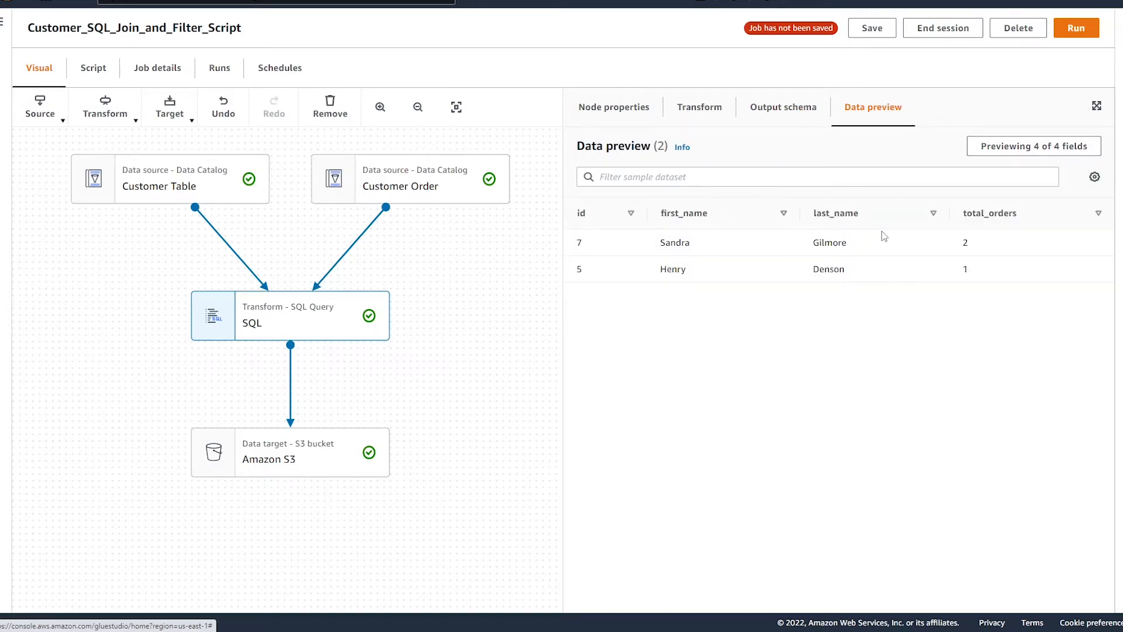
mouse_move(925, 201)
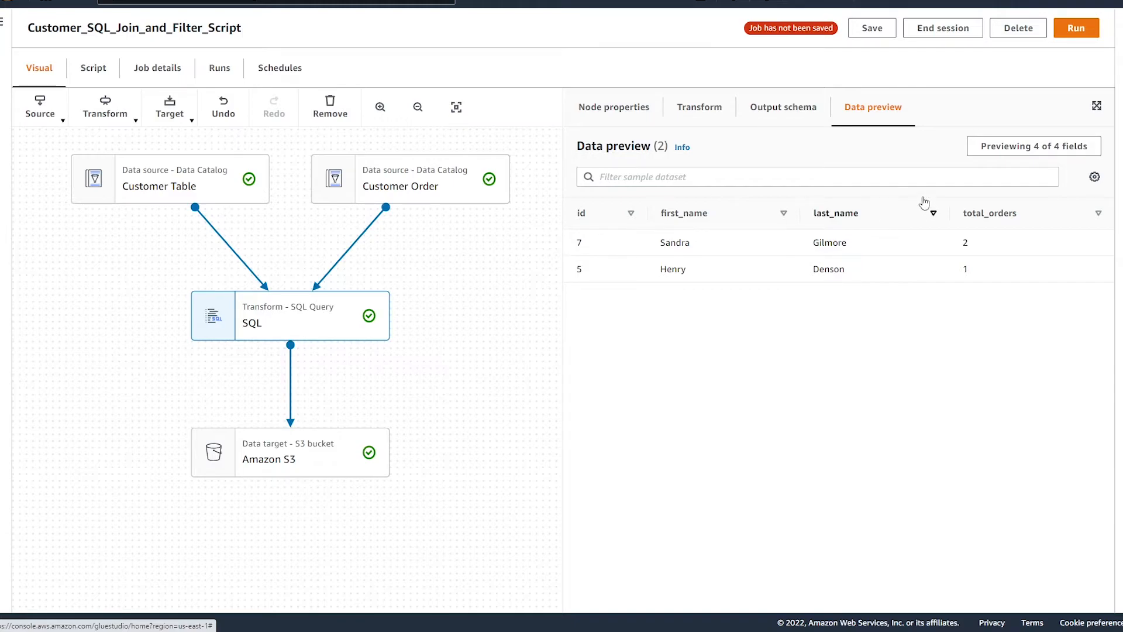
click(1095, 176)
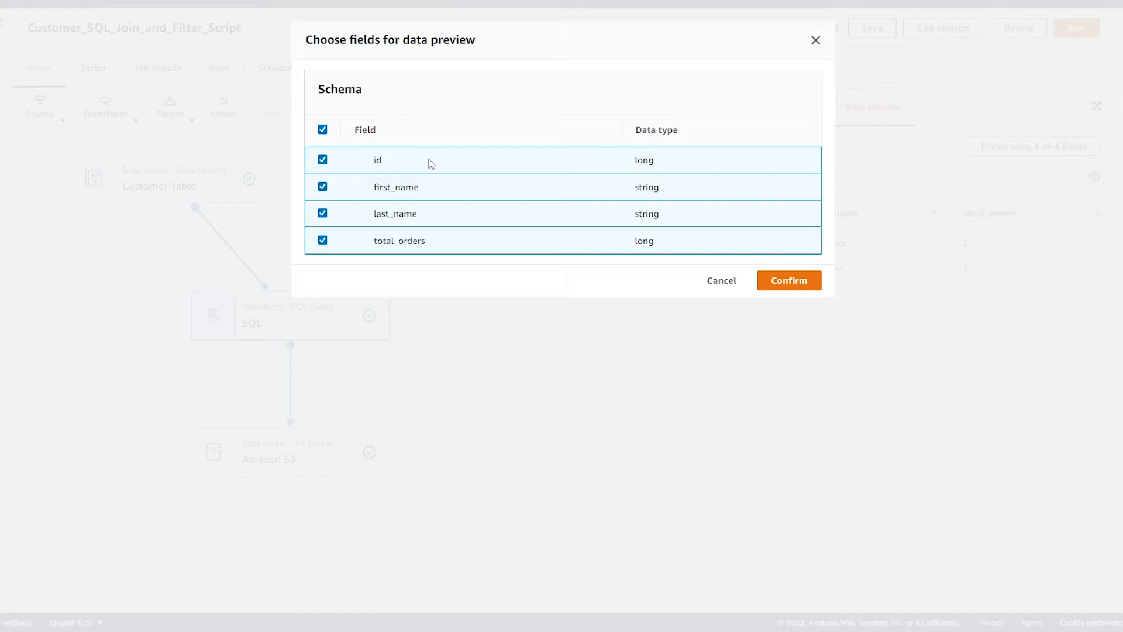
click(323, 213)
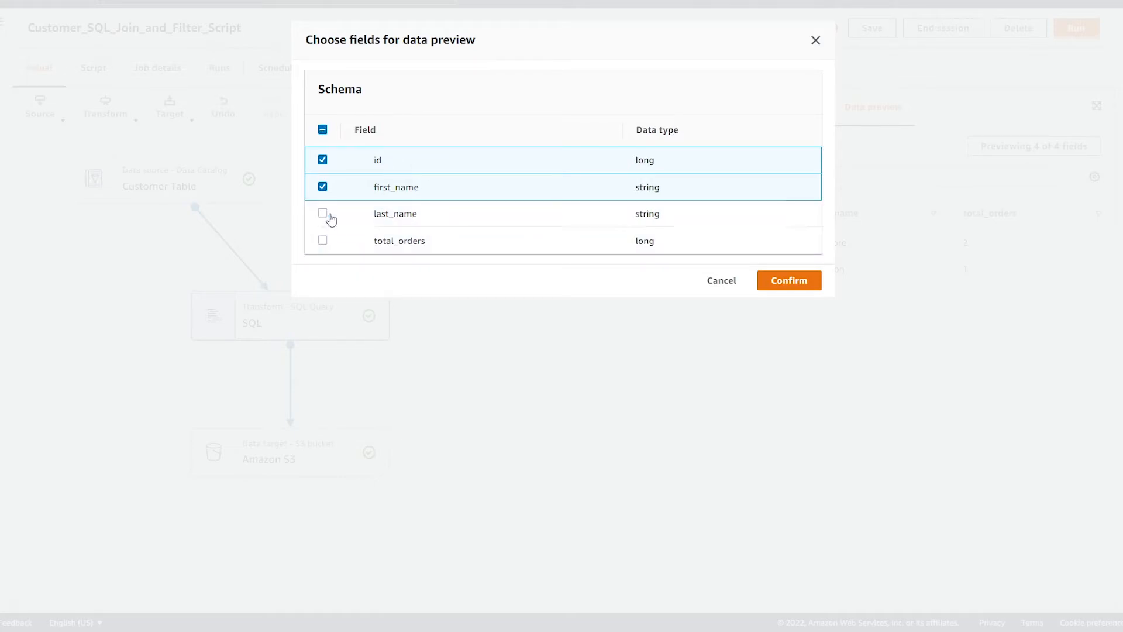
click(789, 281)
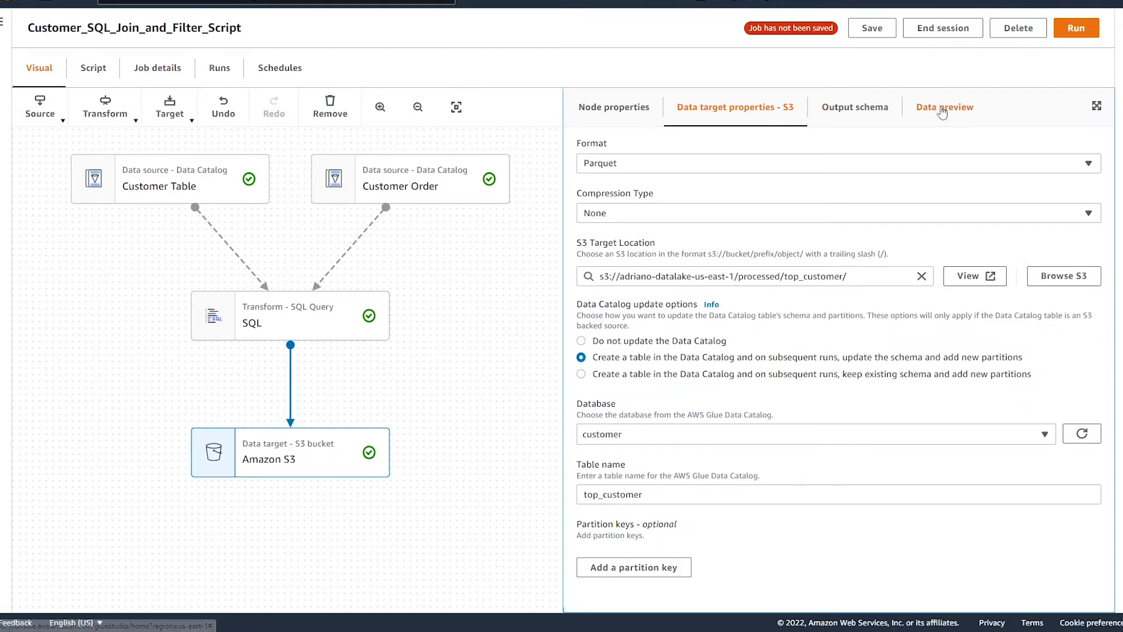
Step: View the S3 target's empty preview, reopen the SQL join query, then deselect all nodes
click(944, 106)
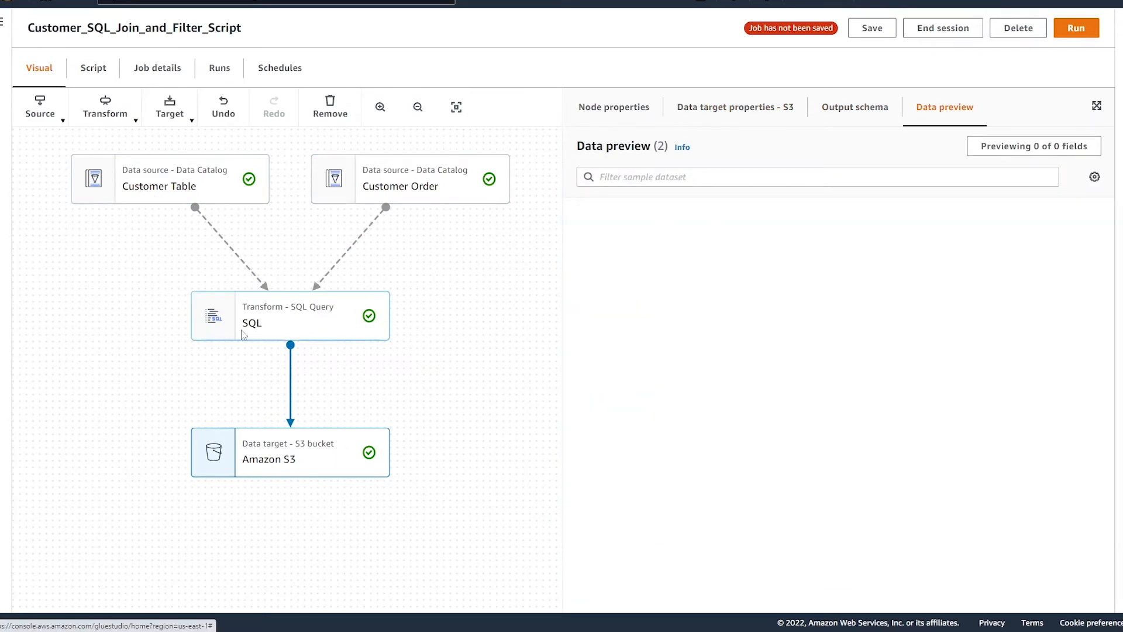
click(291, 316)
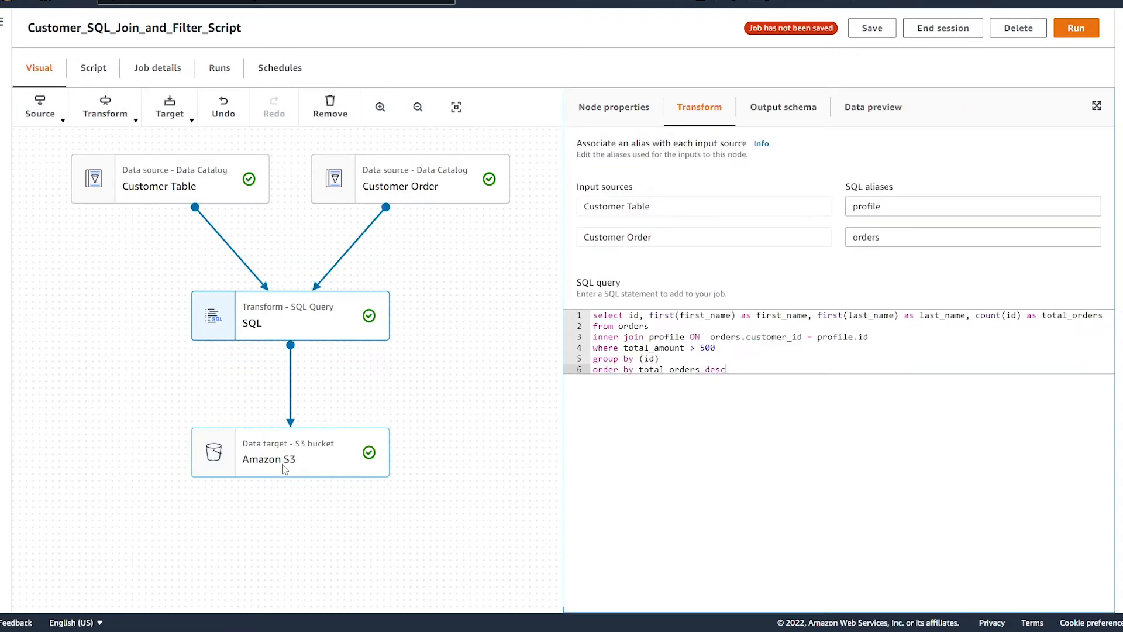
click(289, 452)
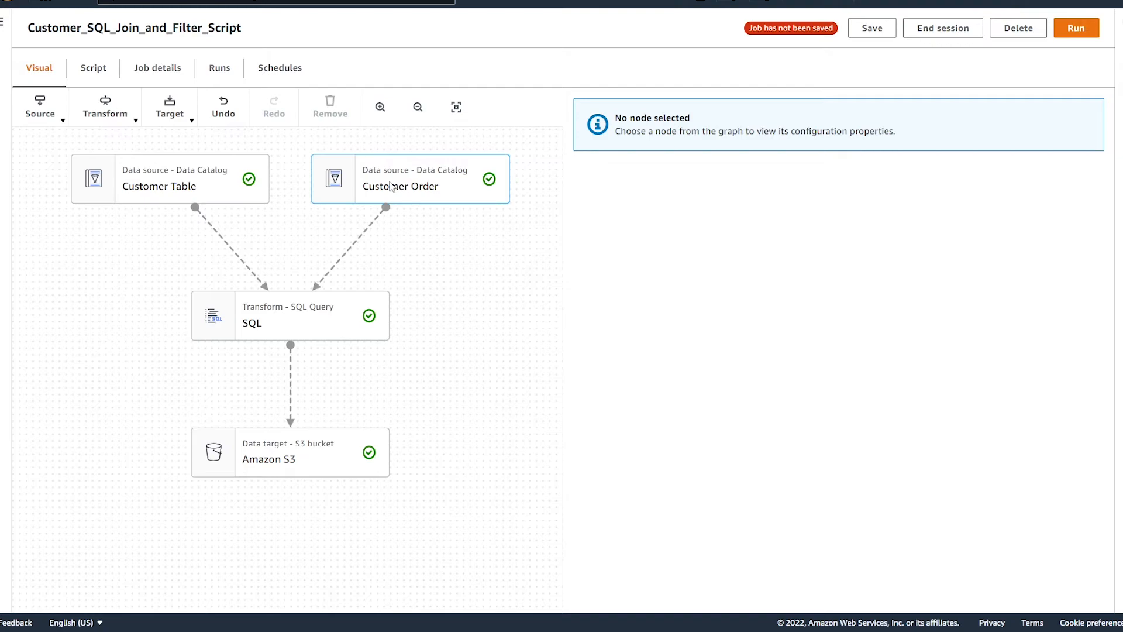
Step: Preview Customer Order's fifteen rows of order_id, total_amount and customer_id, dismissing the field chooser
click(409, 178)
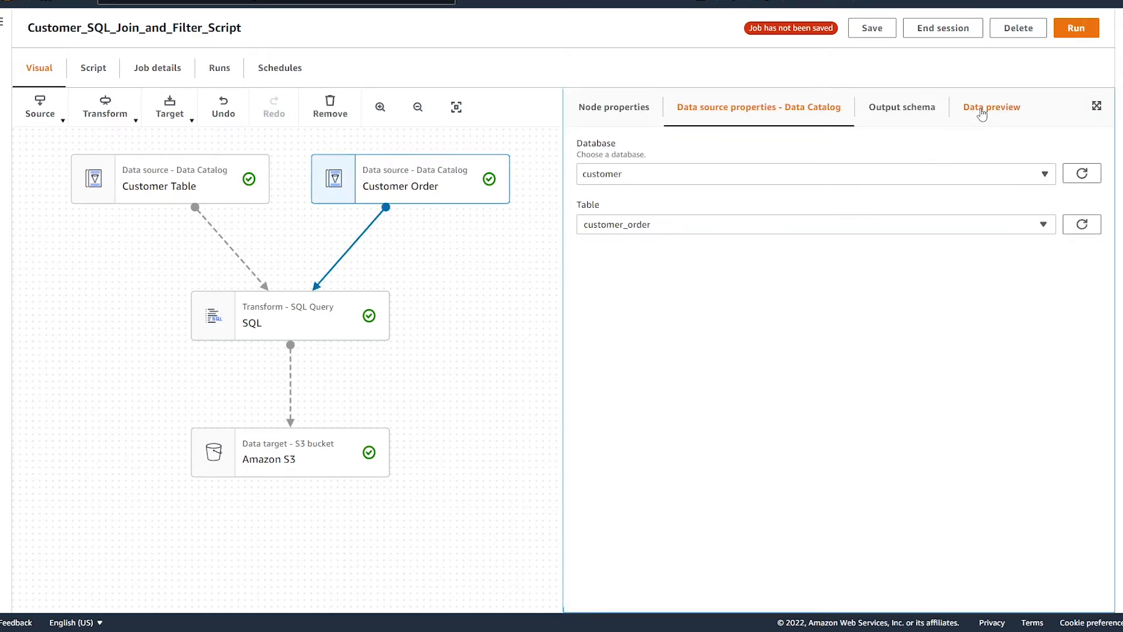
click(992, 107)
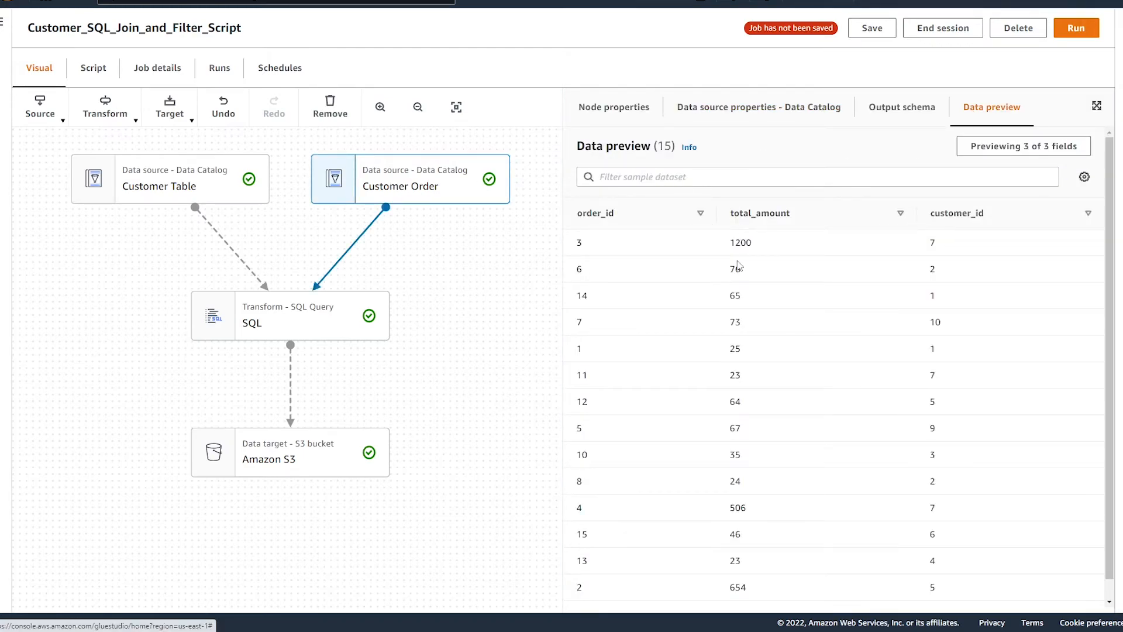
mouse_move(680, 242)
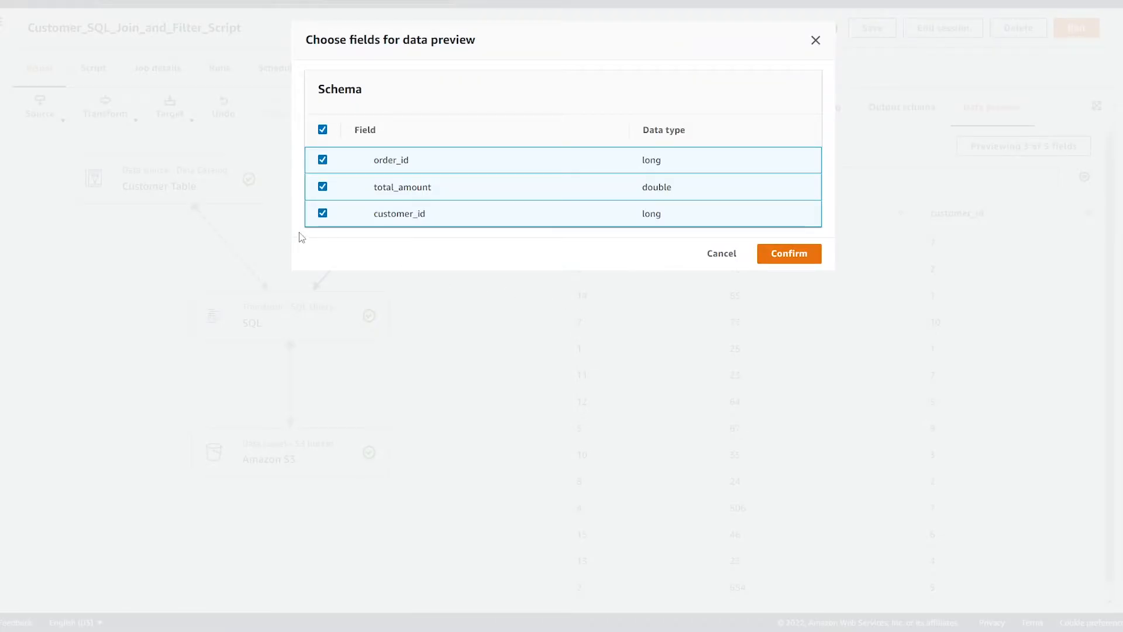
mouse_move(428, 220)
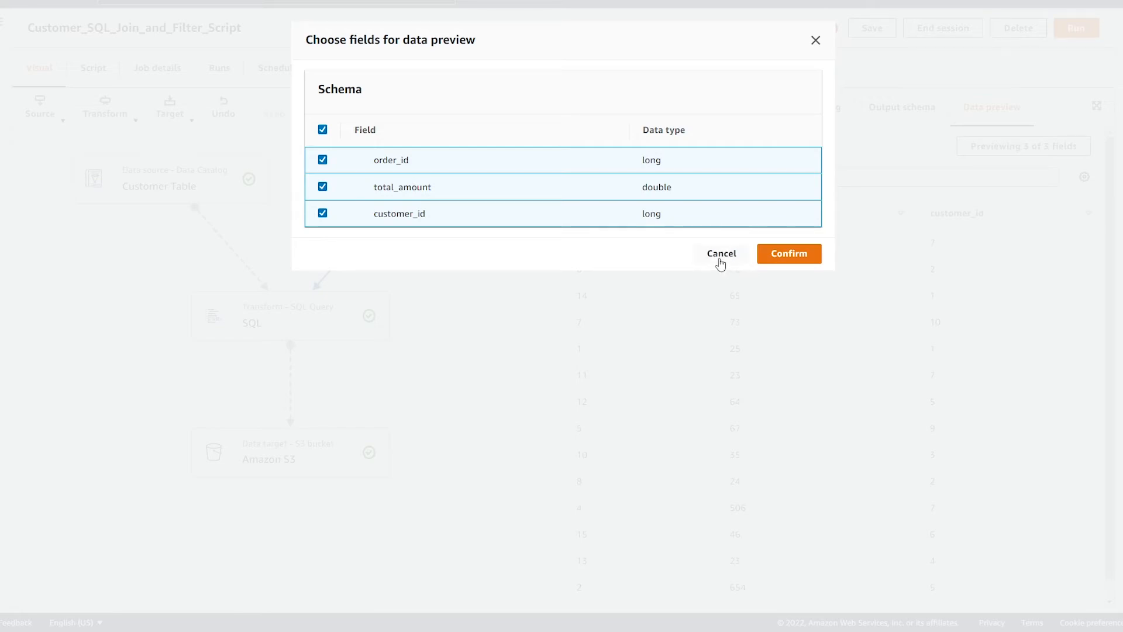
click(788, 253)
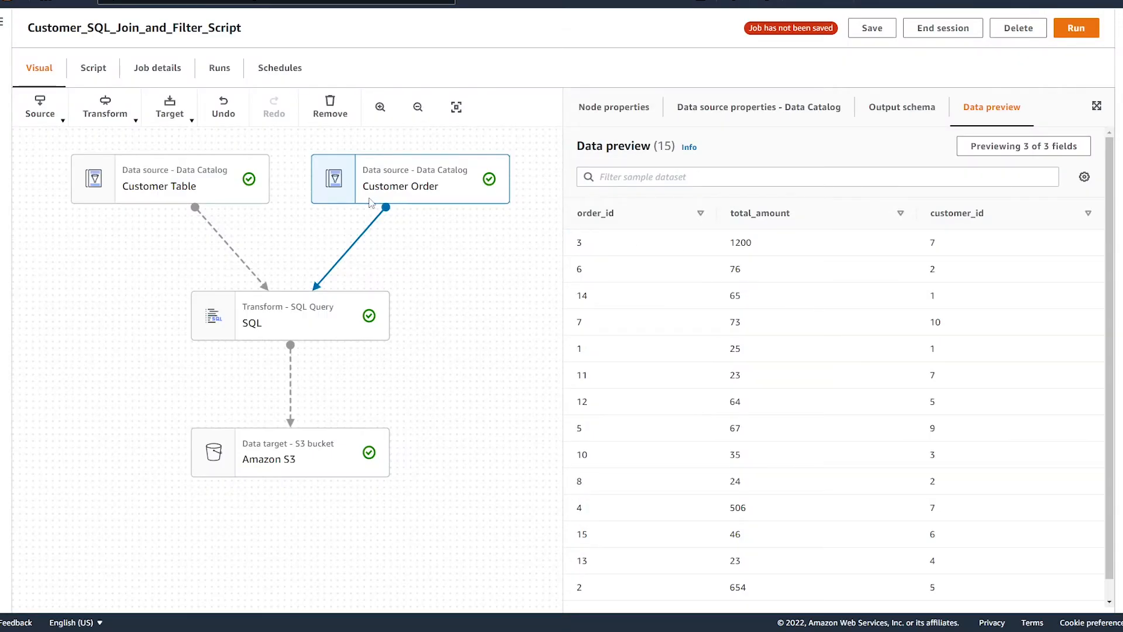
mouse_move(403, 193)
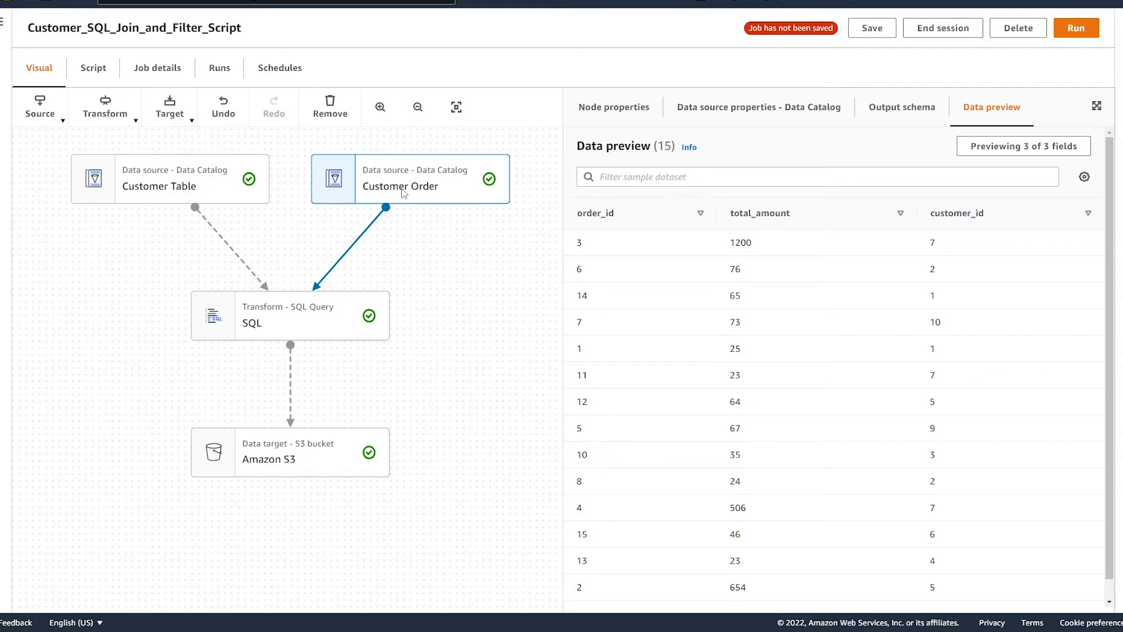
mouse_move(453, 247)
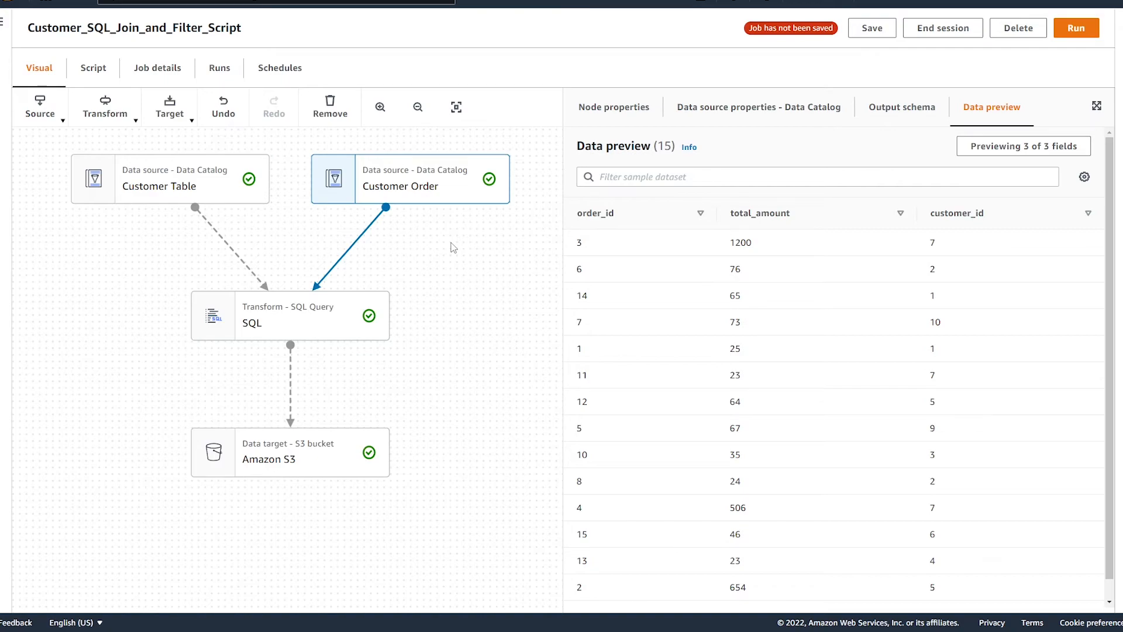
mouse_move(522, 233)
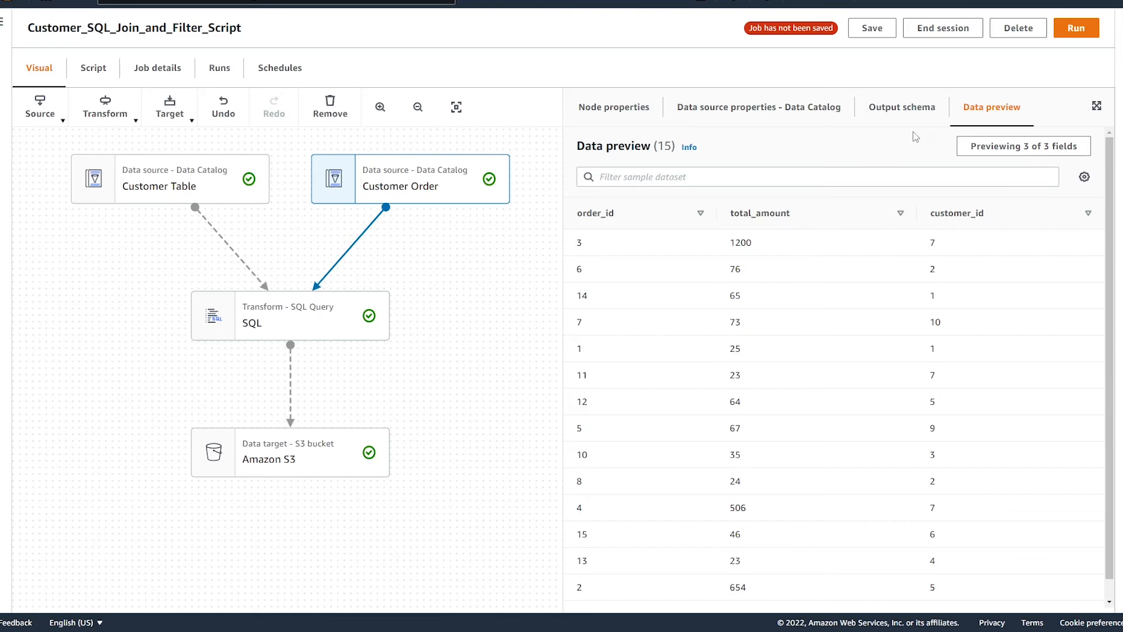
mouse_move(962, 120)
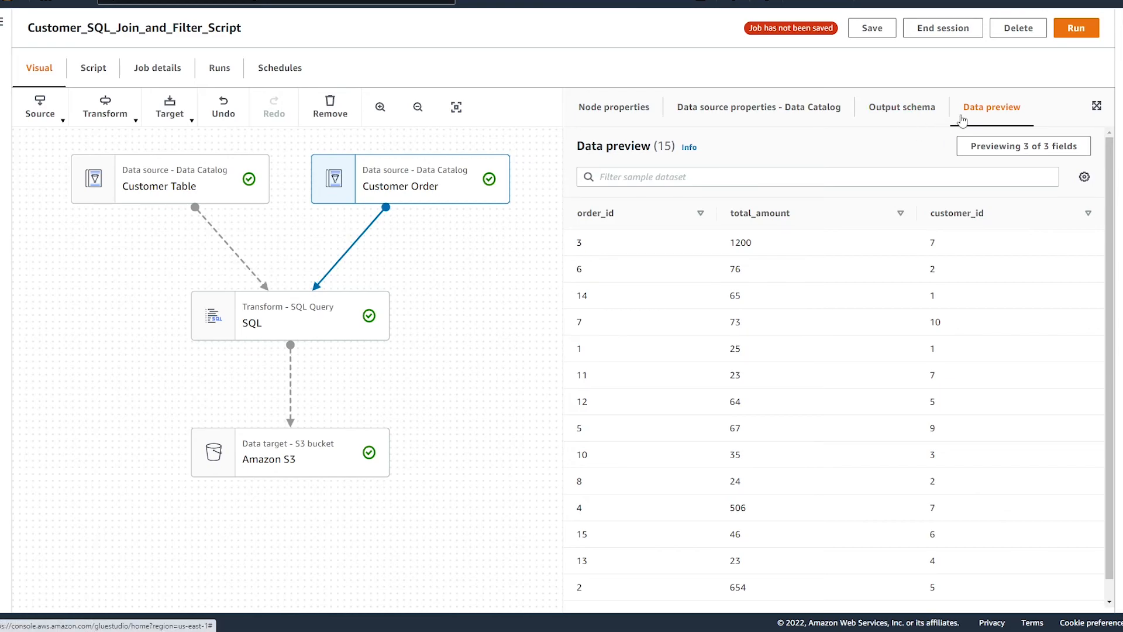